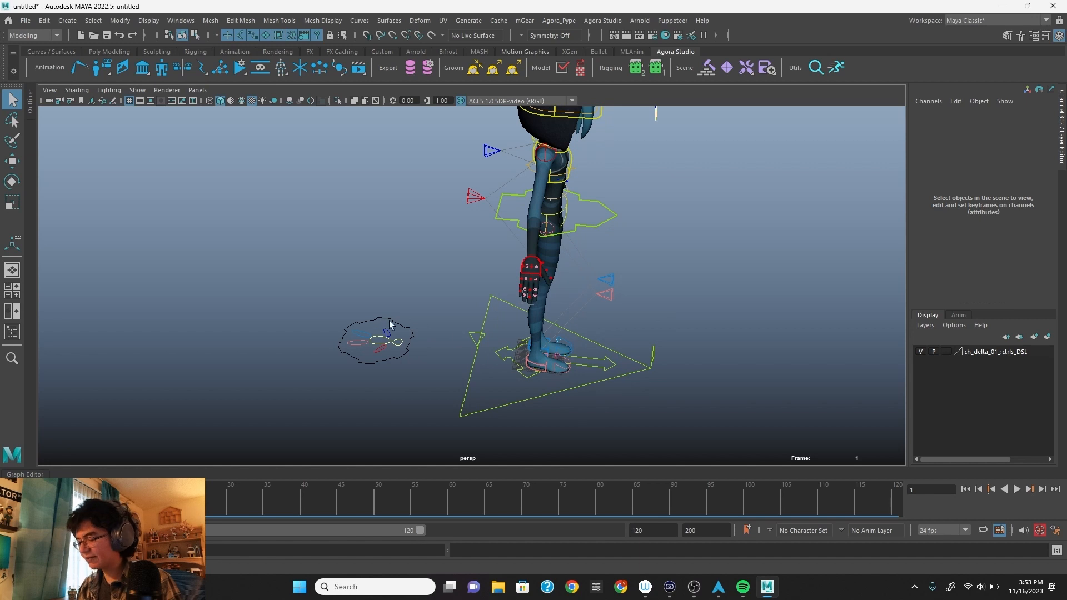
mouse_move(480, 321)
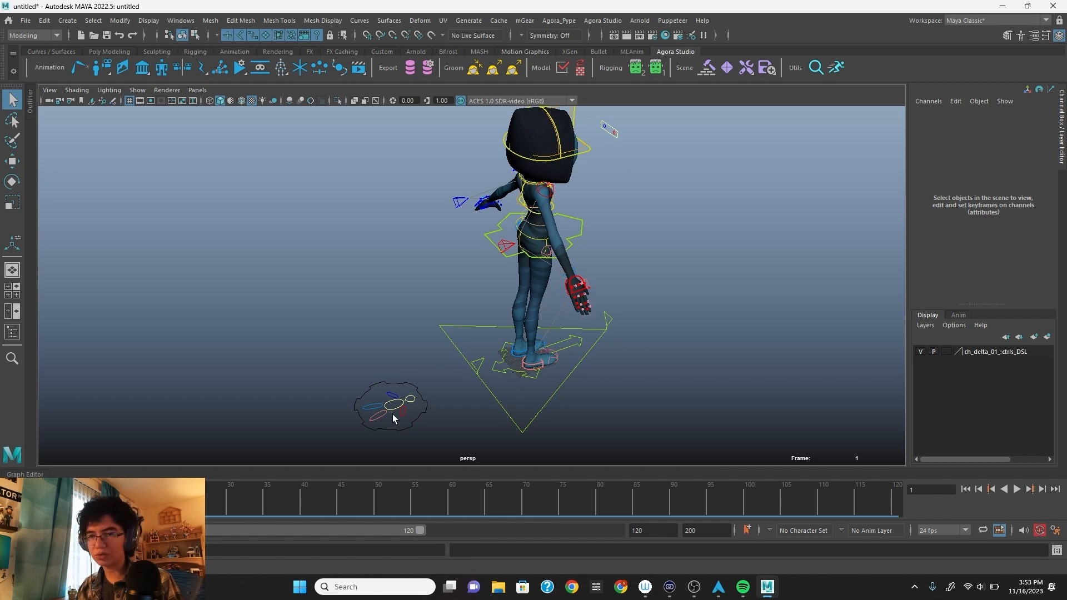
mouse_move(499, 360)
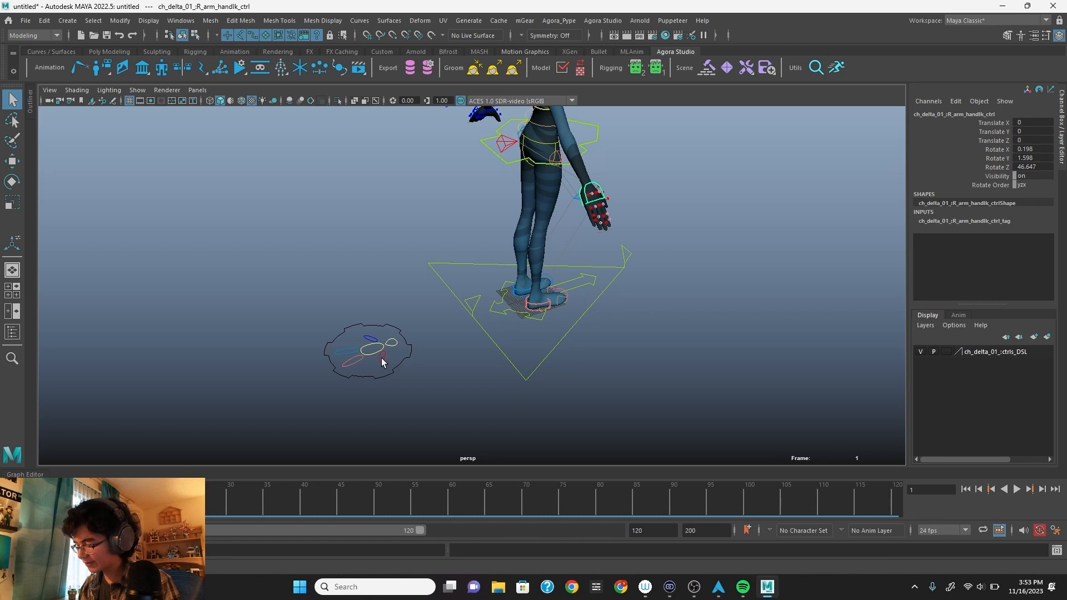
Select the right arm IK hand control to pose the hand at the hip
left_click(589, 193)
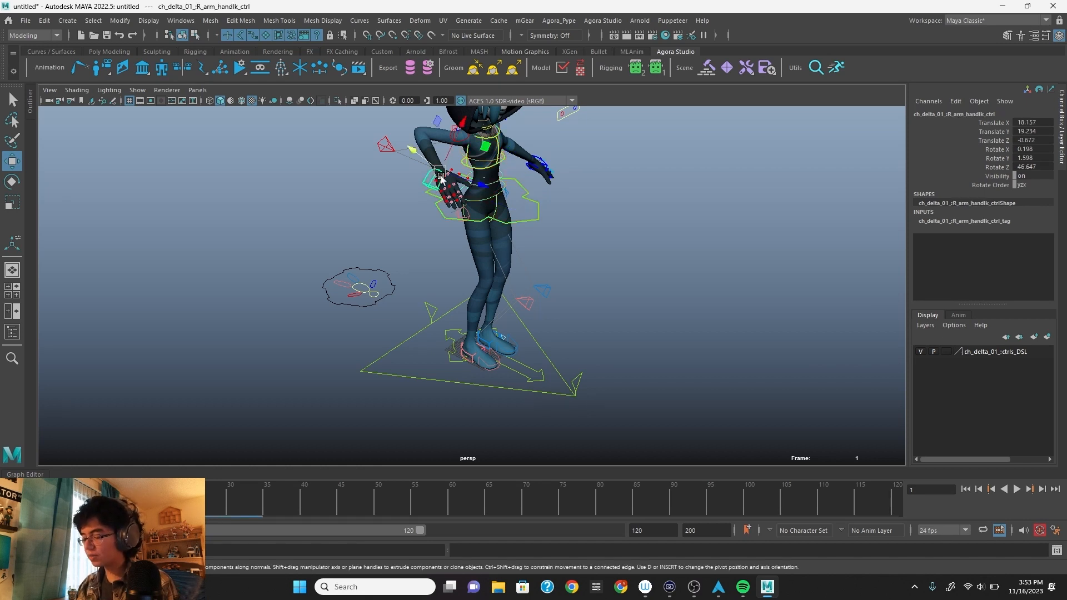
Lower the pelvisMain control to Translate Y -2.076 while the right hand stays at the hip
left_click_drag(443, 176, 415, 160)
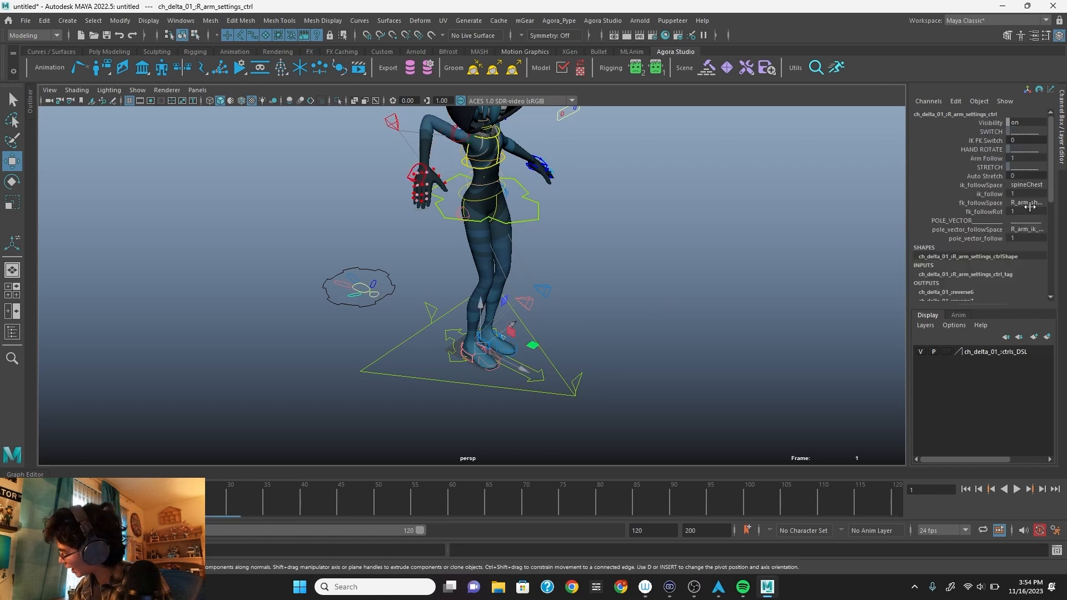
left_click(1026, 203)
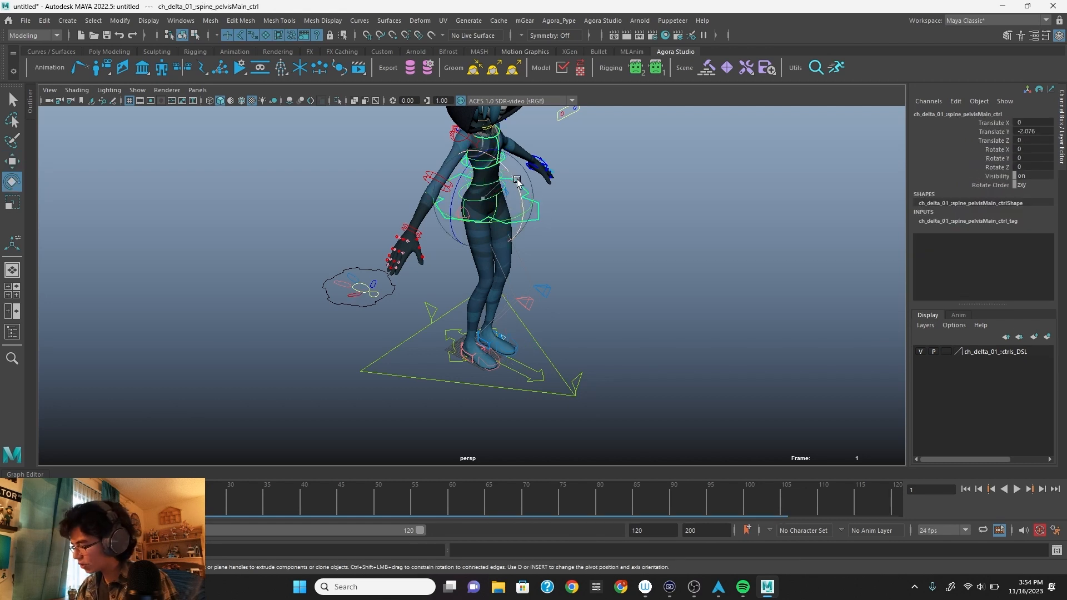
left_click_drag(517, 180, 480, 190)
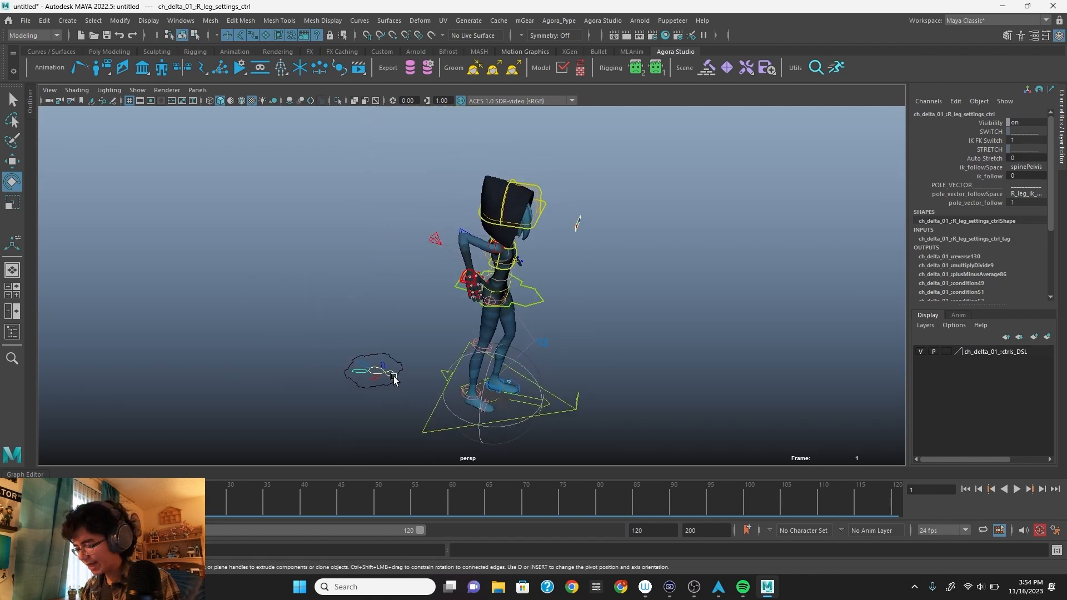
Rotate pelvisMain_ctrl about 59 on X to tip the torso into a forward lean
left_click(378, 368)
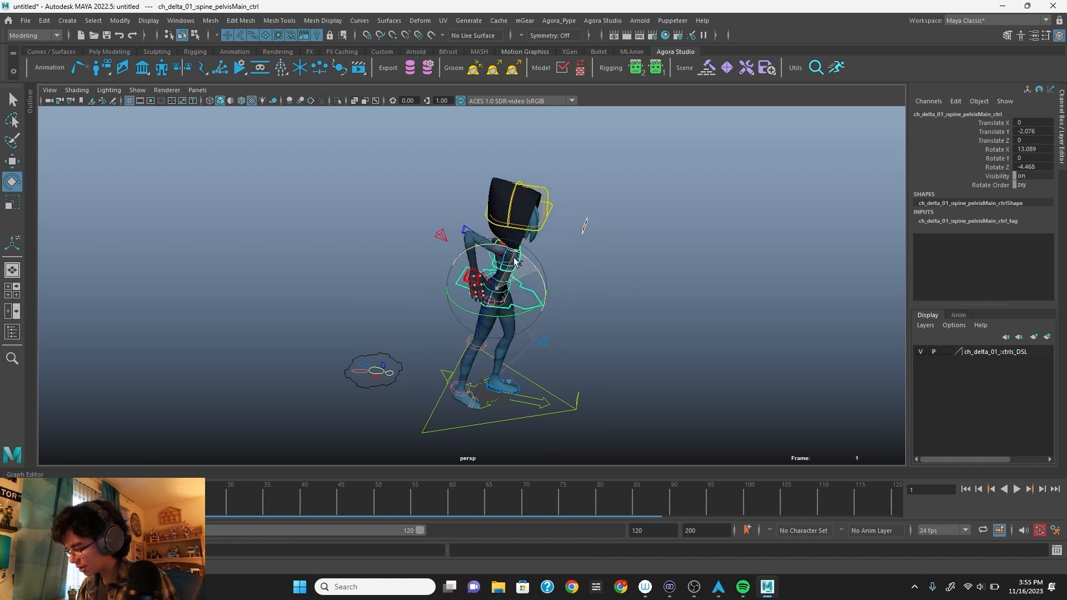
left_click_drag(514, 262, 574, 307)
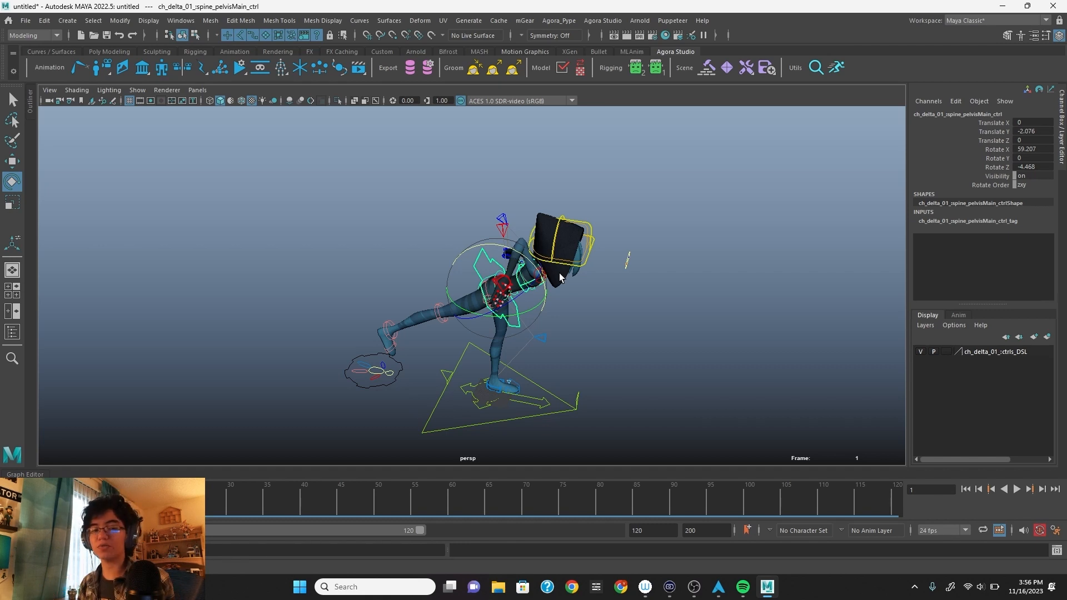
mouse_move(609, 329)
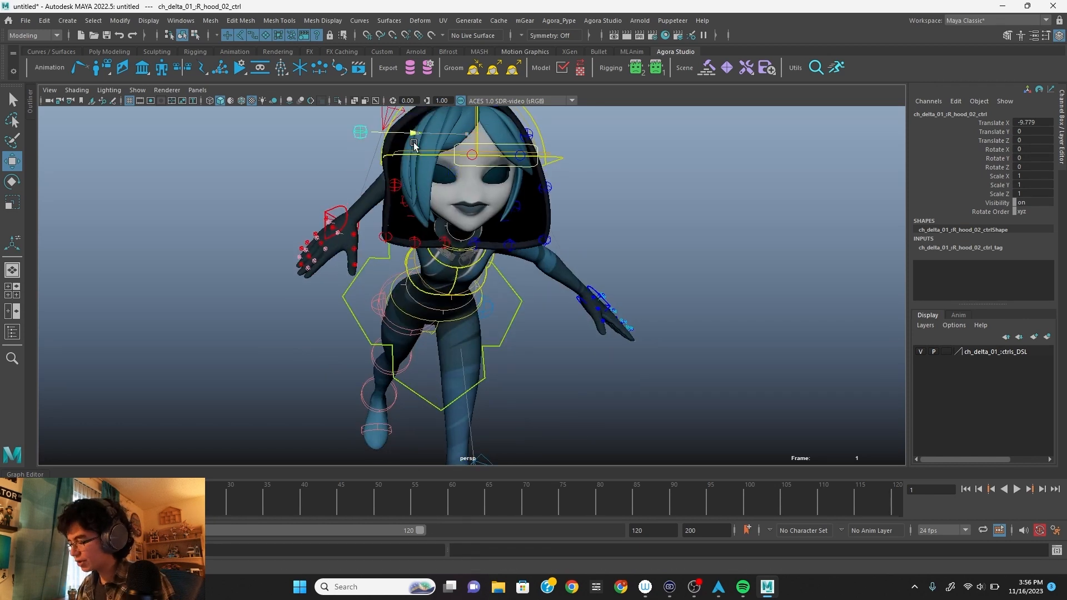
Pull rR_hood_02_ctrl outward to Translate X -5.779
left_click_drag(413, 144, 475, 133)
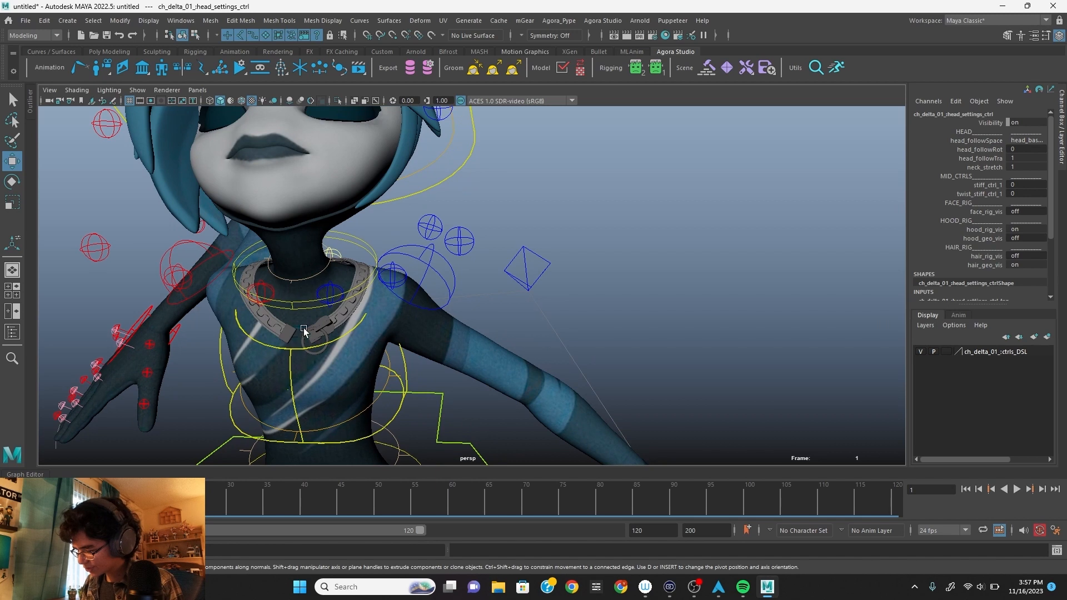
mouse_move(320, 327)
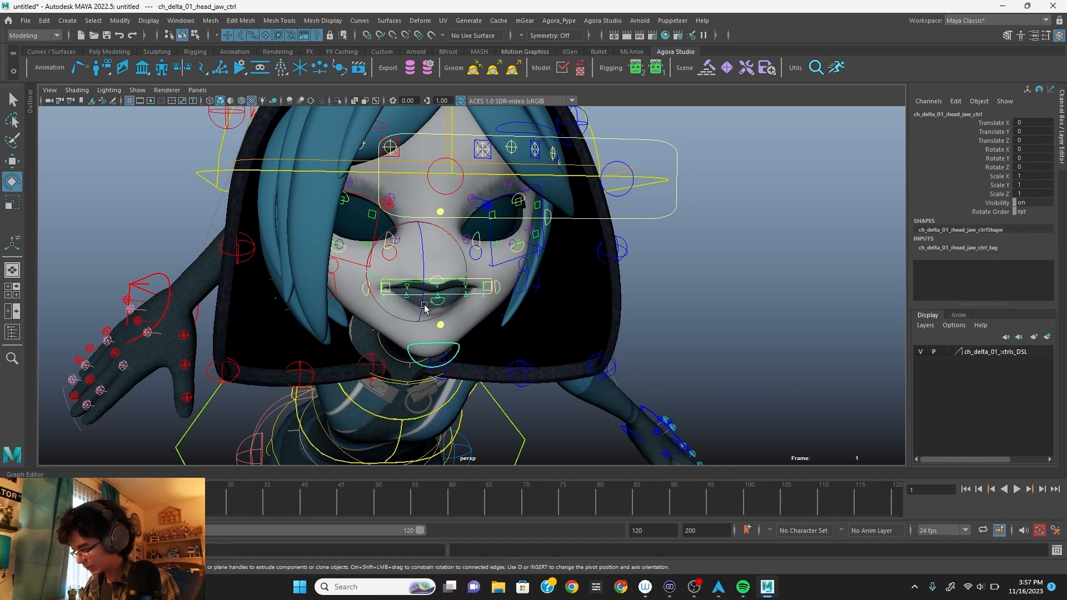
Shape Delta's mouth into an open grin with the corner, main and upper-lip controls
left_click(375, 298)
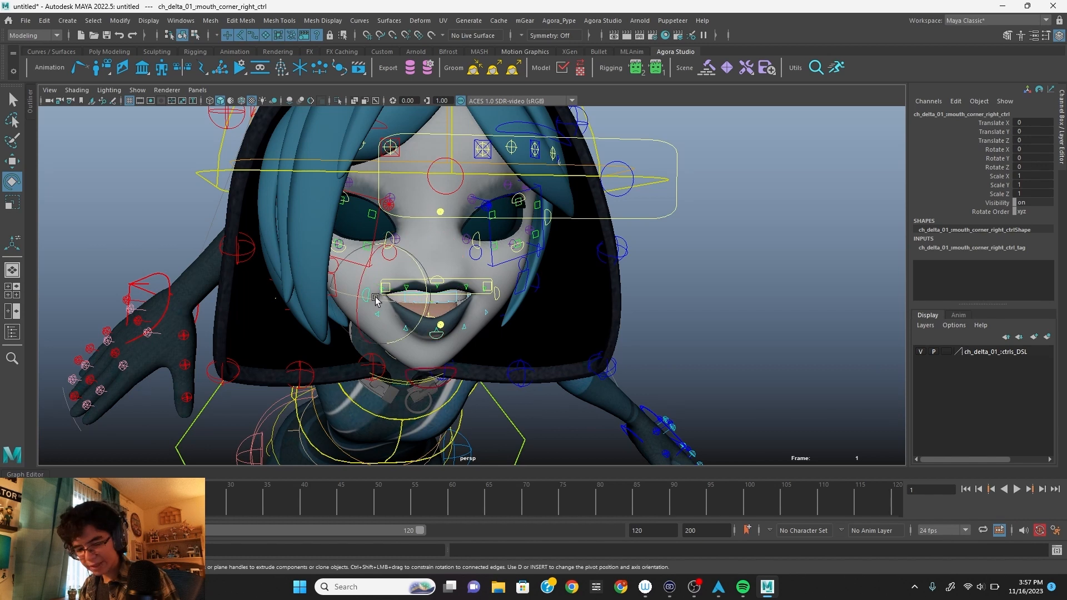
left_click(507, 293)
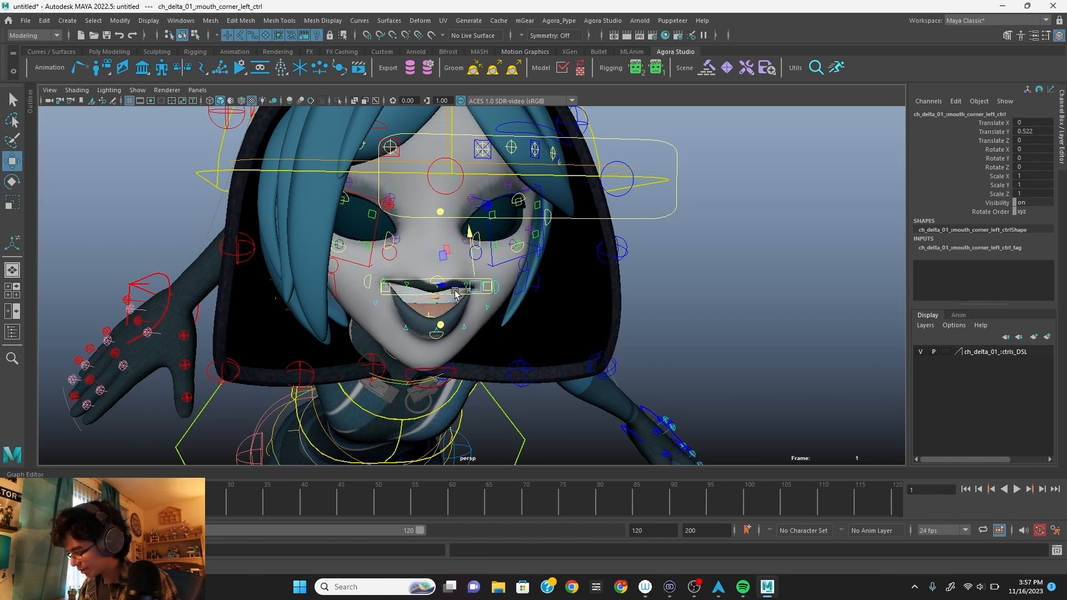
left_click_drag(452, 293, 443, 326)
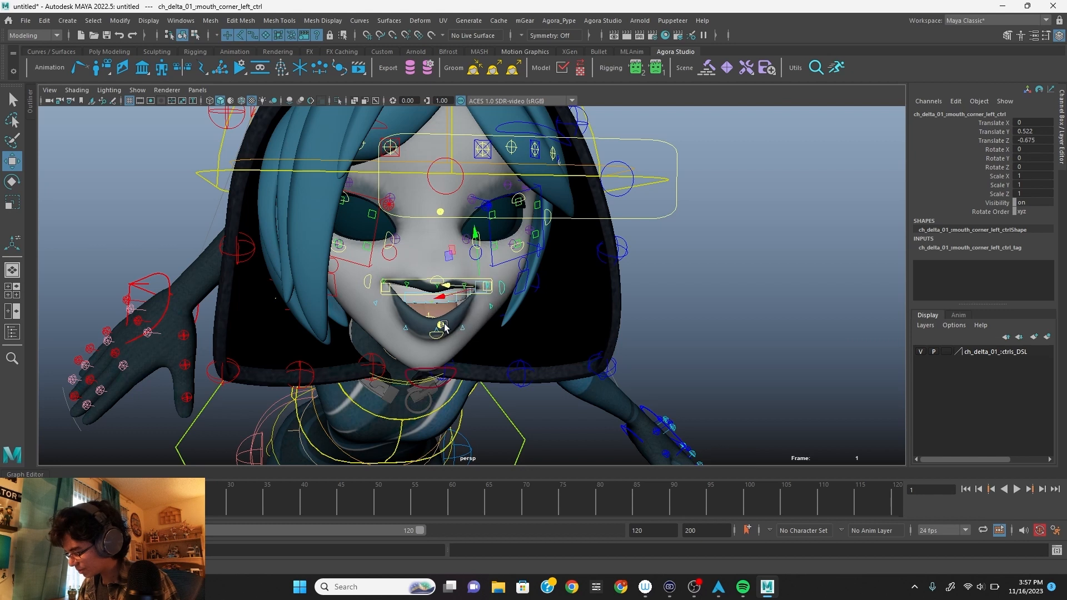
left_click(429, 285)
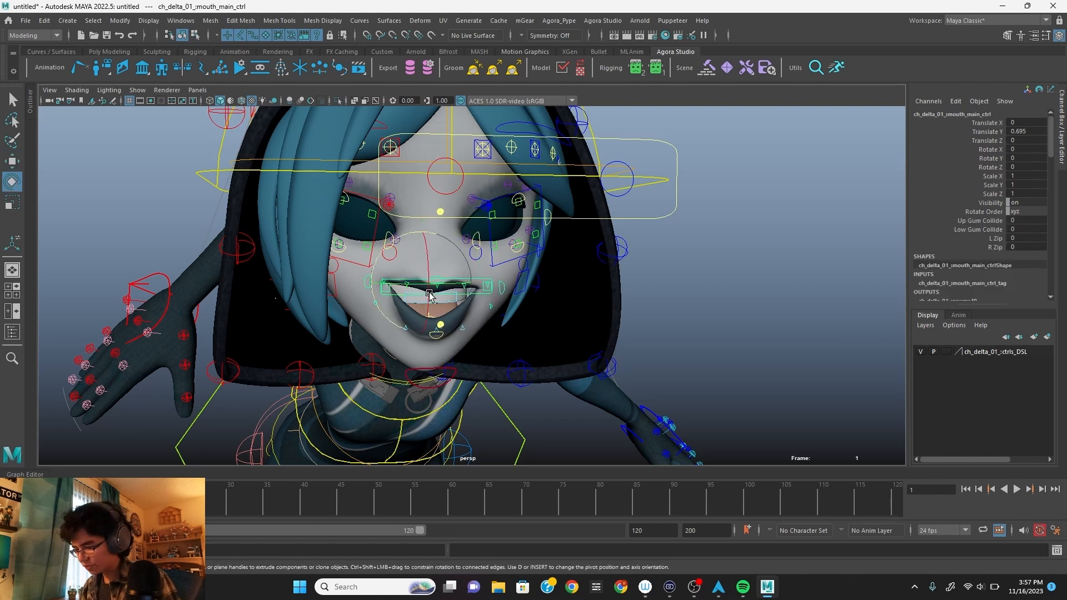
left_click_drag(442, 292, 408, 314)
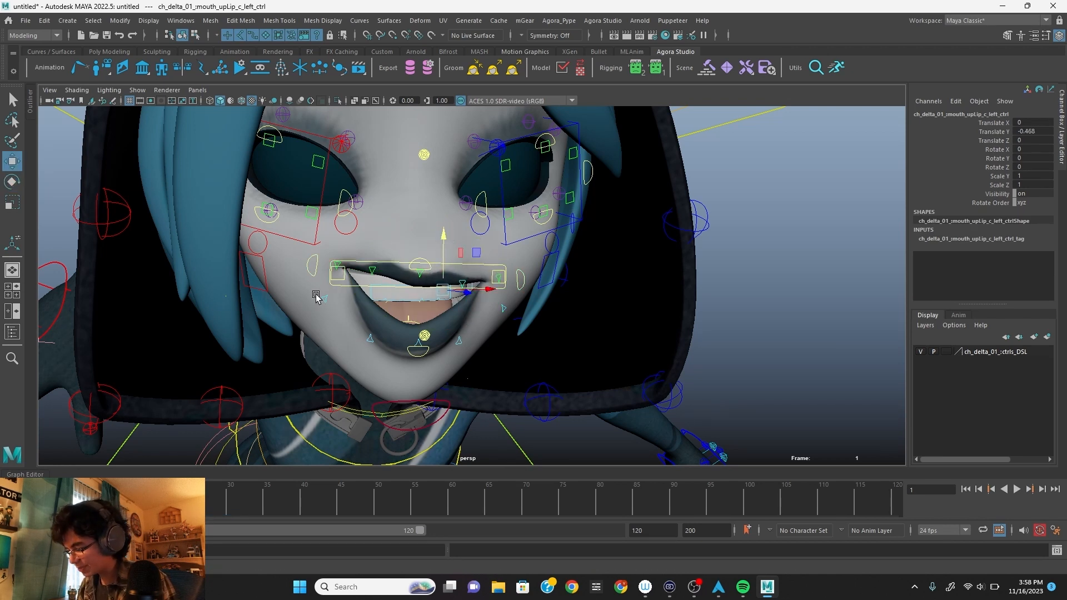
left_click(326, 321)
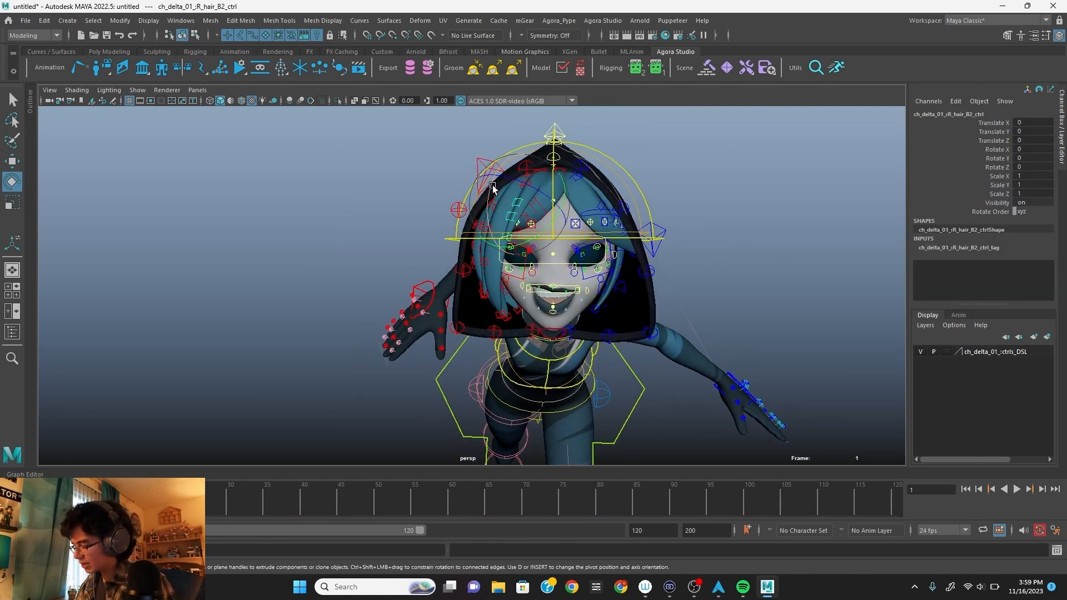
Orbit the viewport to inspect the posed rig from the side
left_click_drag(493, 189, 526, 201)
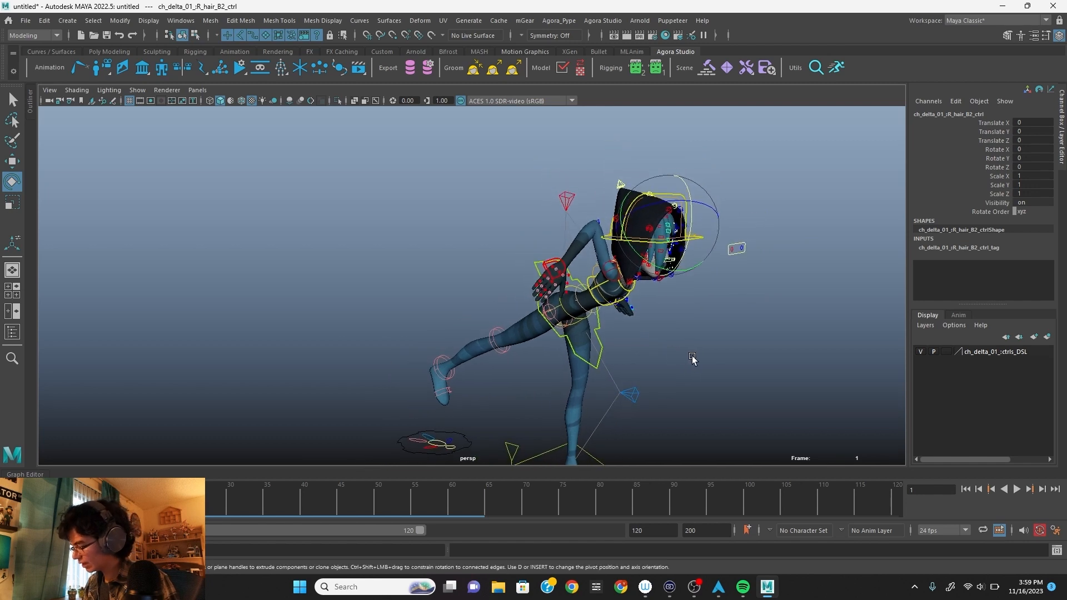
Select the spine settings control to check Auto Stretch and Distribute Rotation 0.5
left_click_drag(692, 357, 711, 414)
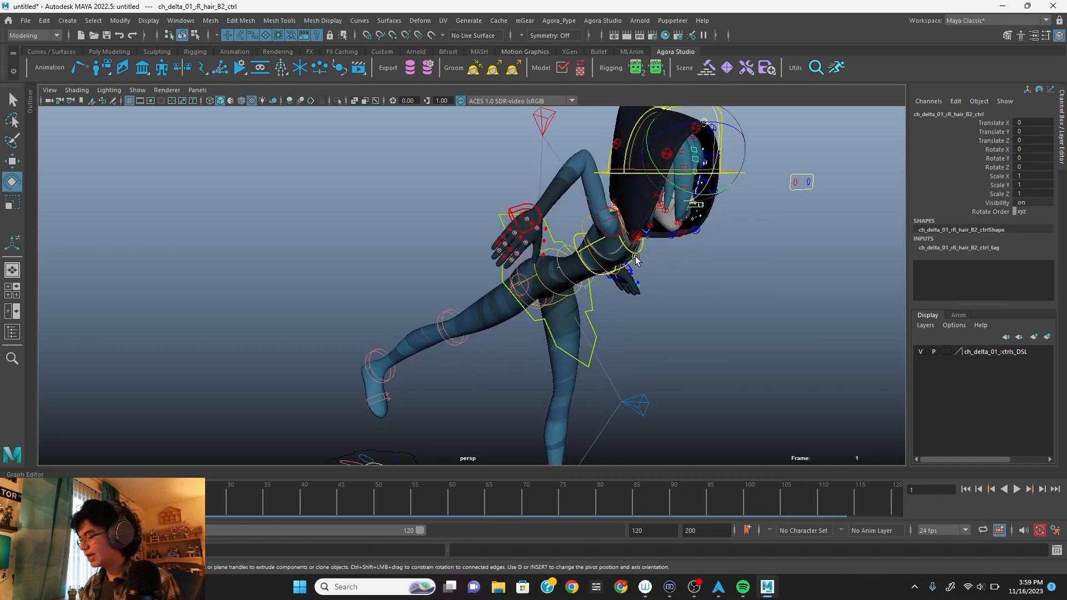
left_click(606, 238)
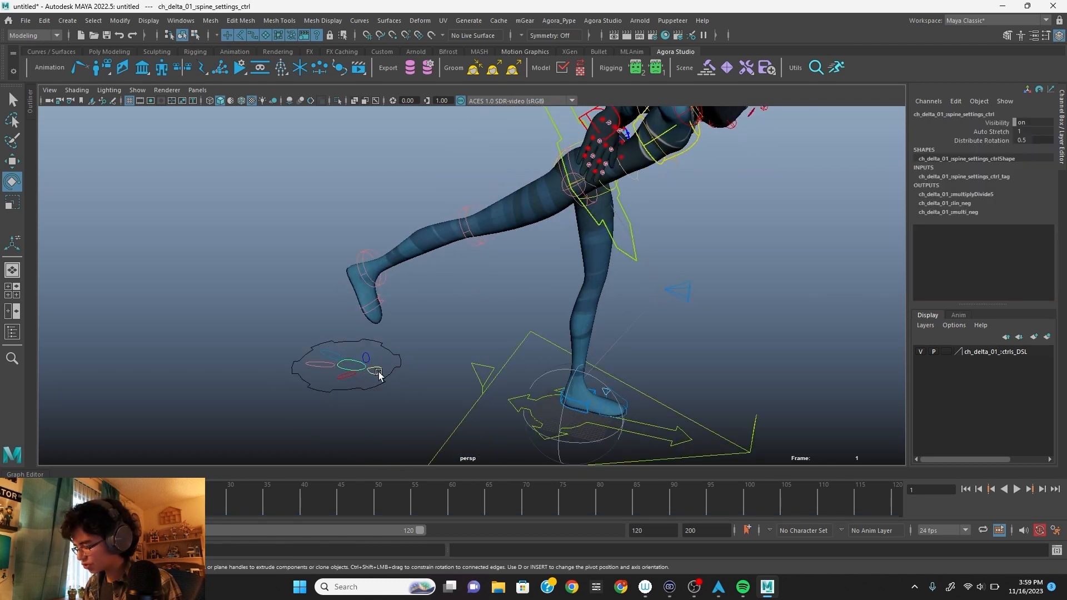
mouse_move(727, 391)
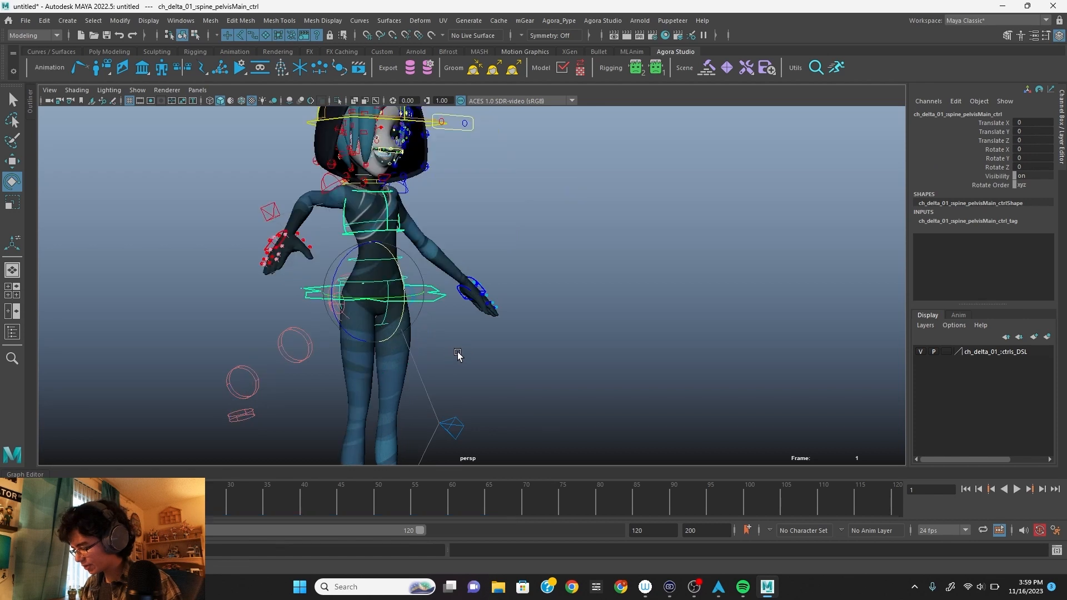
Rotate spine_chest_ctrl about -15 on Z and 22 on X to bend and tilt the chest
left_click(382, 228)
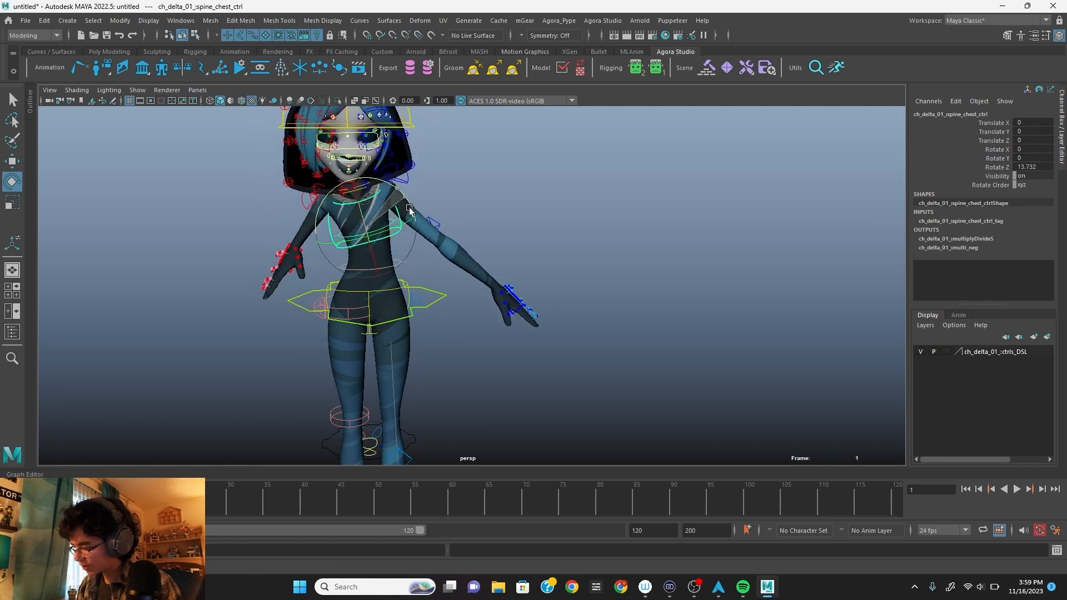
left_click_drag(408, 208, 415, 198)
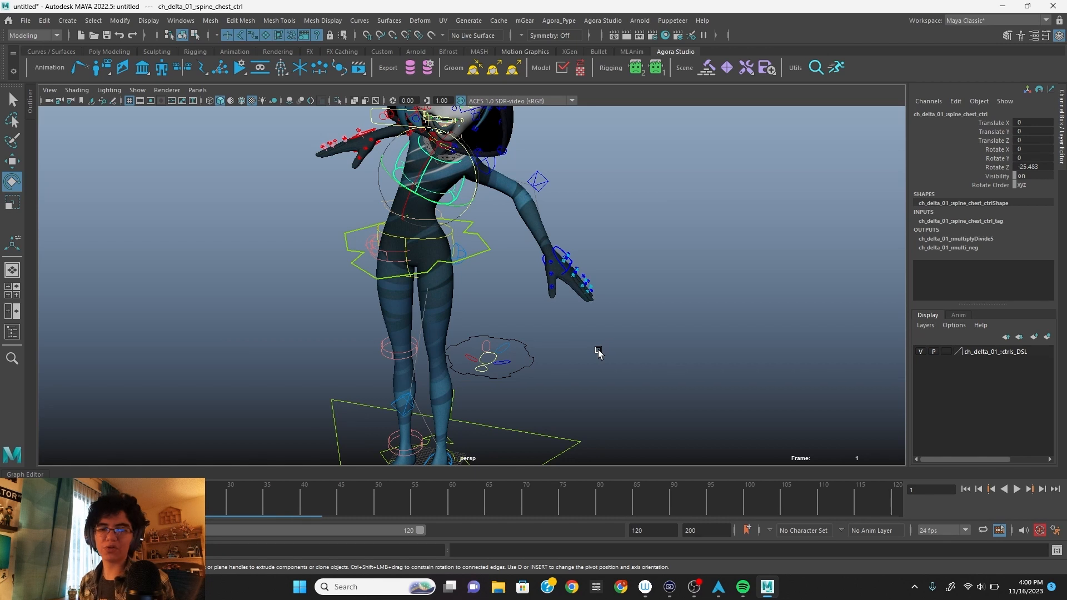
mouse_move(491, 359)
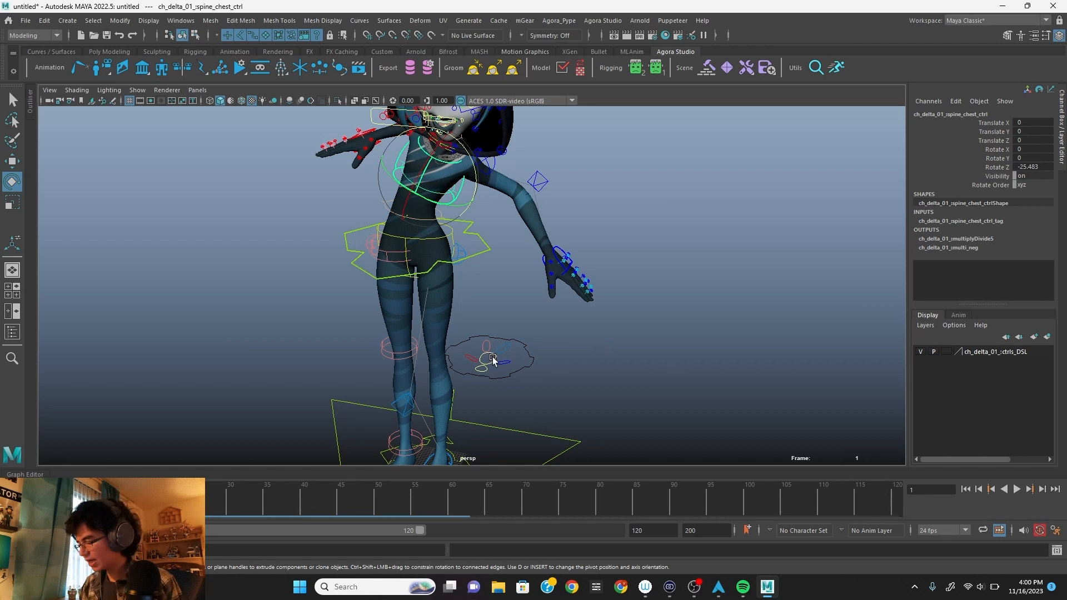
left_click(484, 357)
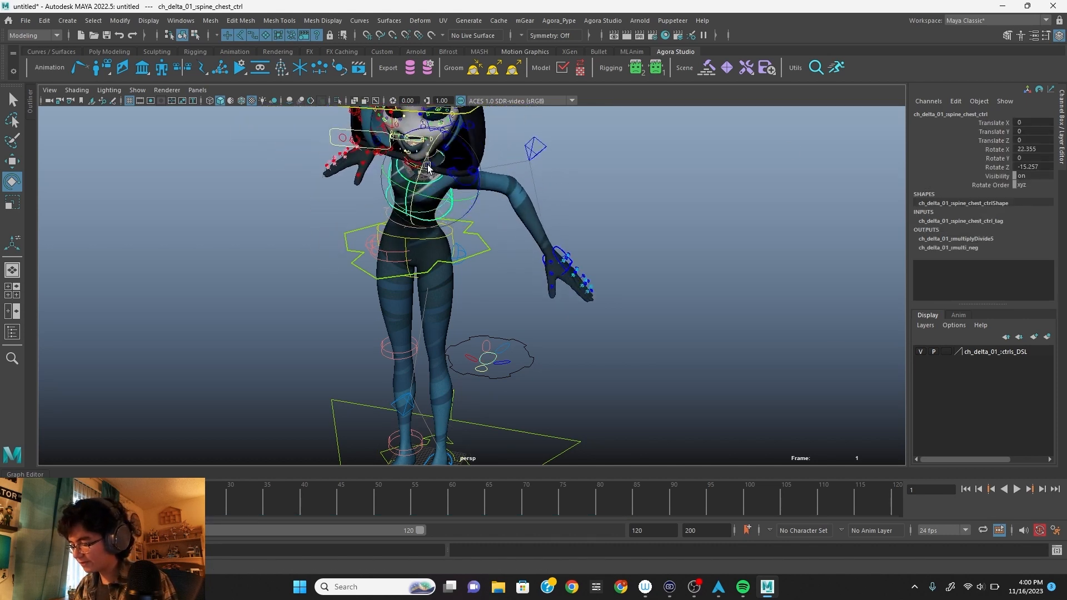
left_click_drag(429, 166, 507, 279)
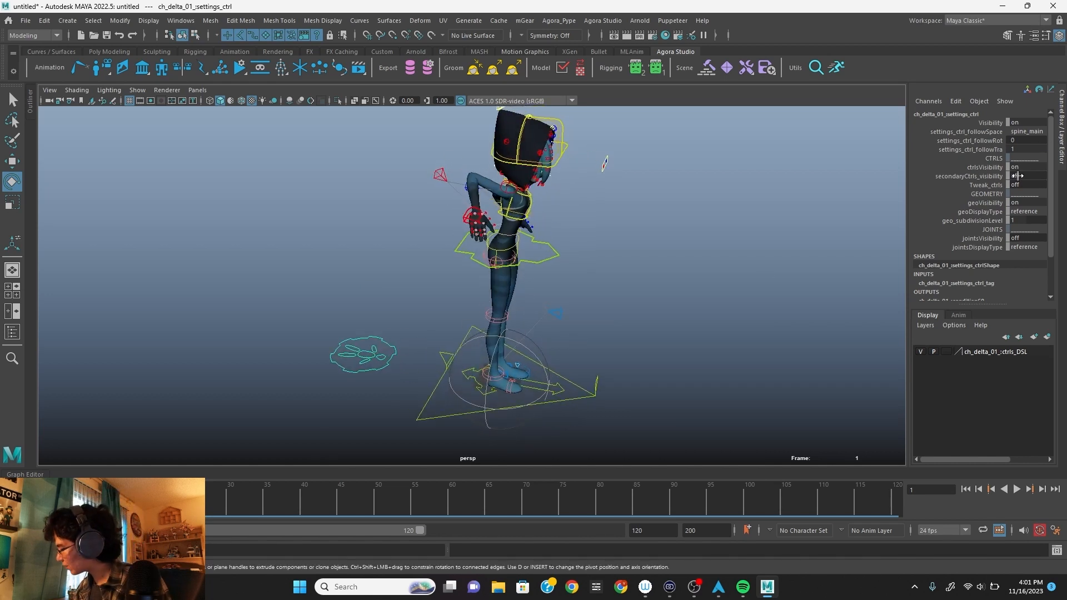
Turn on secondaryCtrls visibility on settings_ctrl to show the bend controls
left_click(1015, 176)
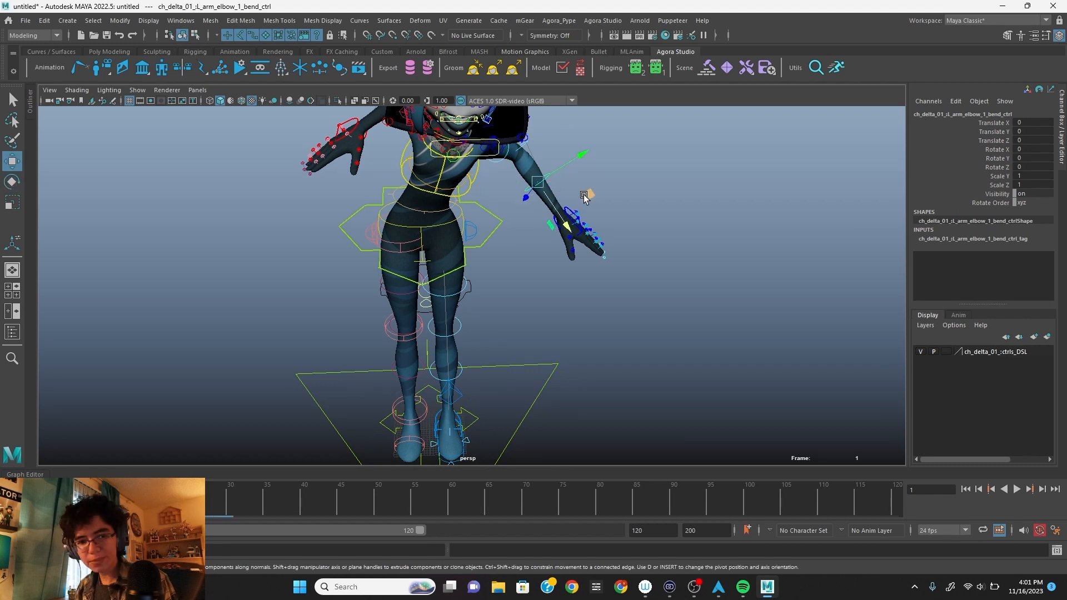
Curve the arm with the elbow bend control, then select the left quadFem tweak control
left_click_drag(582, 198, 571, 129)
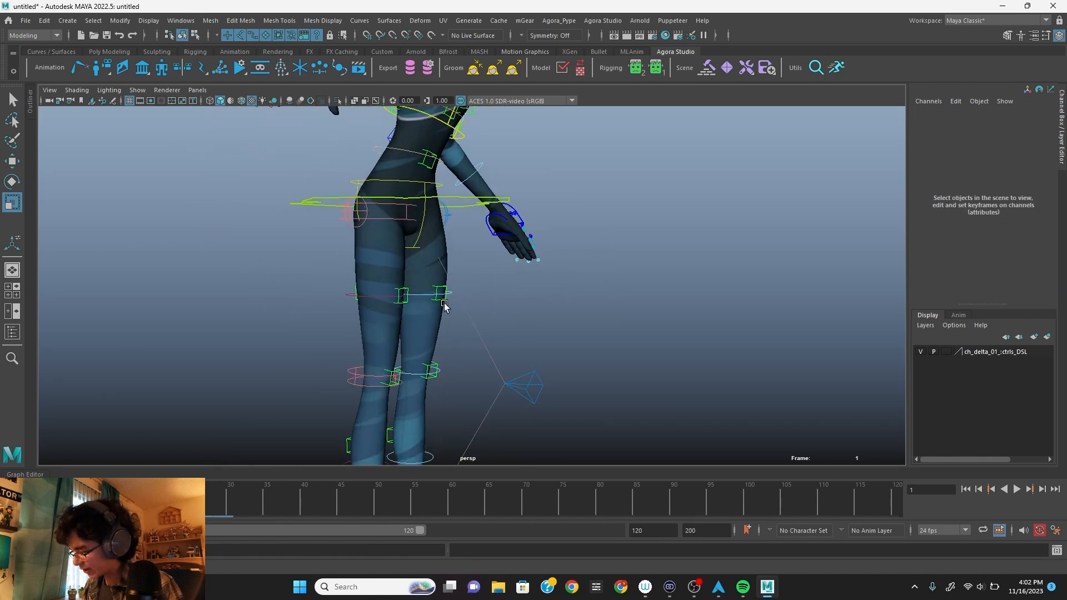
left_click(443, 294)
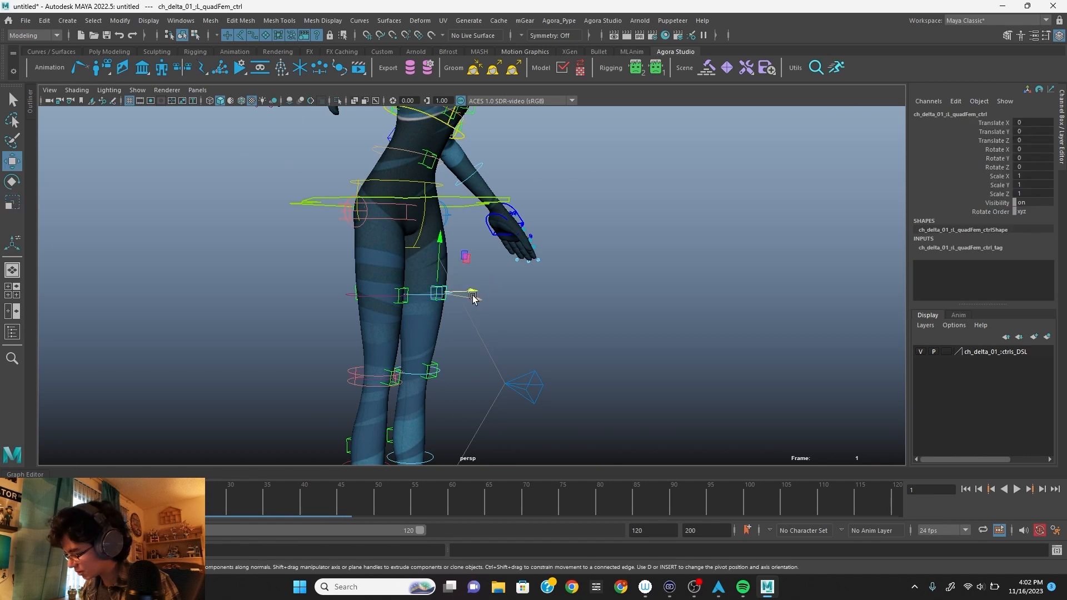